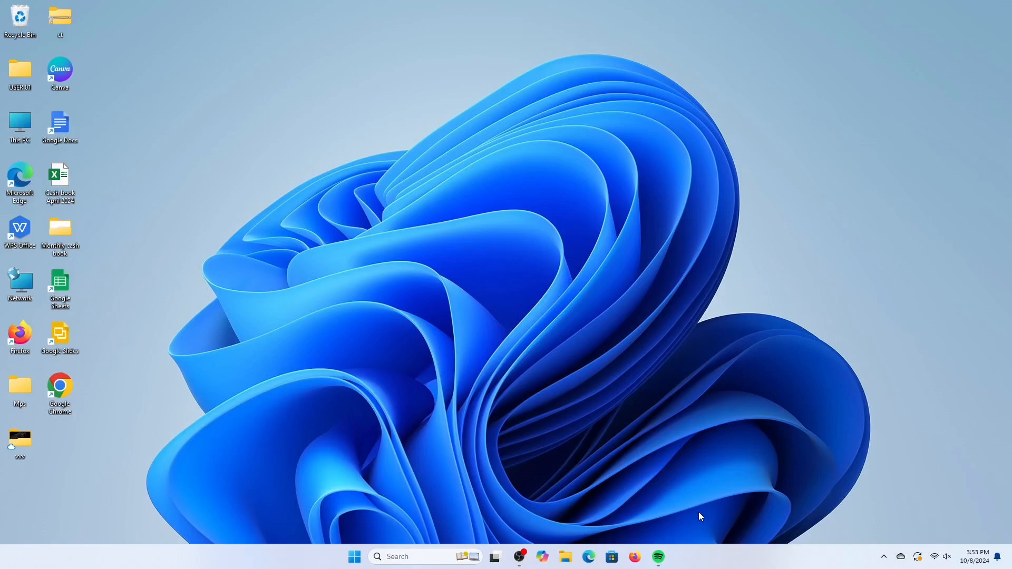
Launch Spotify from the taskbar, landing on the Daily Mix 5 playlist
left_click(658, 556)
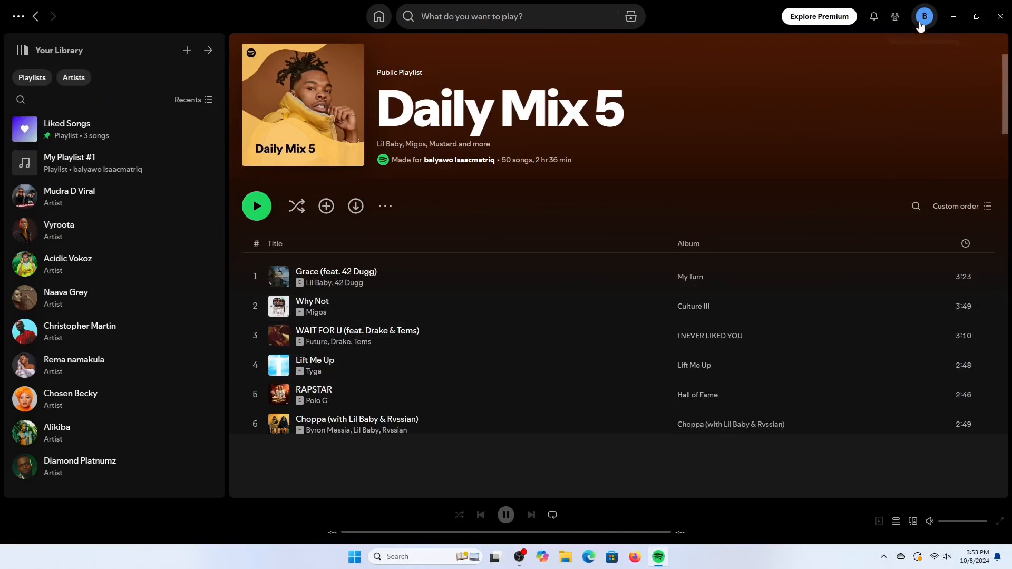
Reach Settings via the profile avatar and scroll to the Social section
left_click(925, 16)
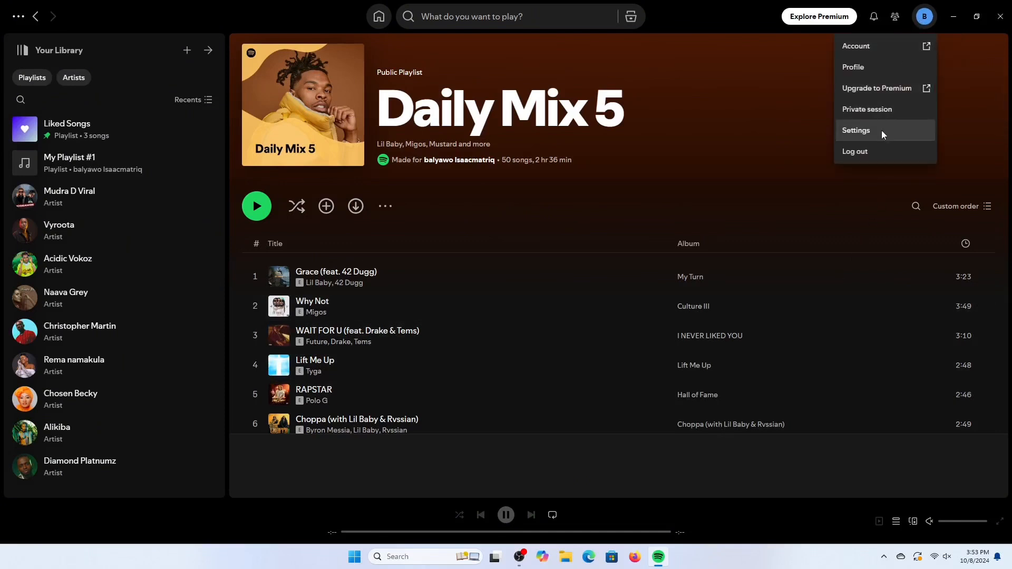
left_click(856, 131)
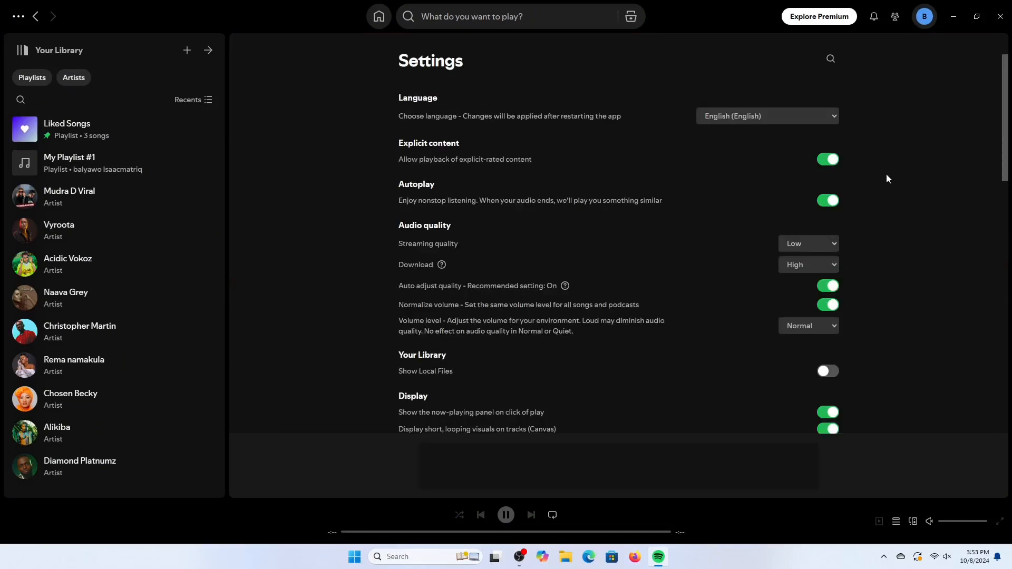
scroll("down", 3)
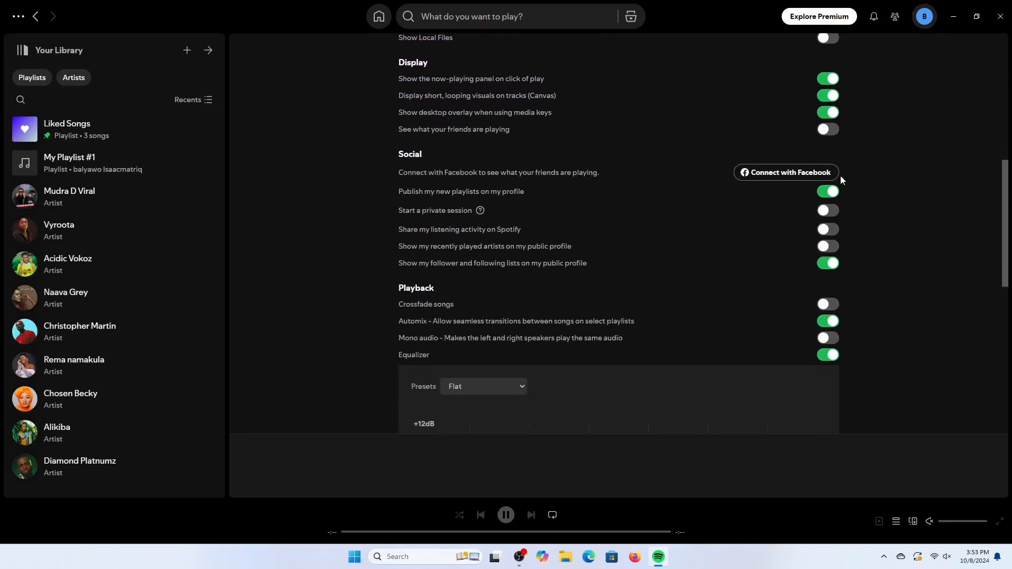
Choose 'Connect with Facebook' and focus the Password field of the login window
left_click(785, 173)
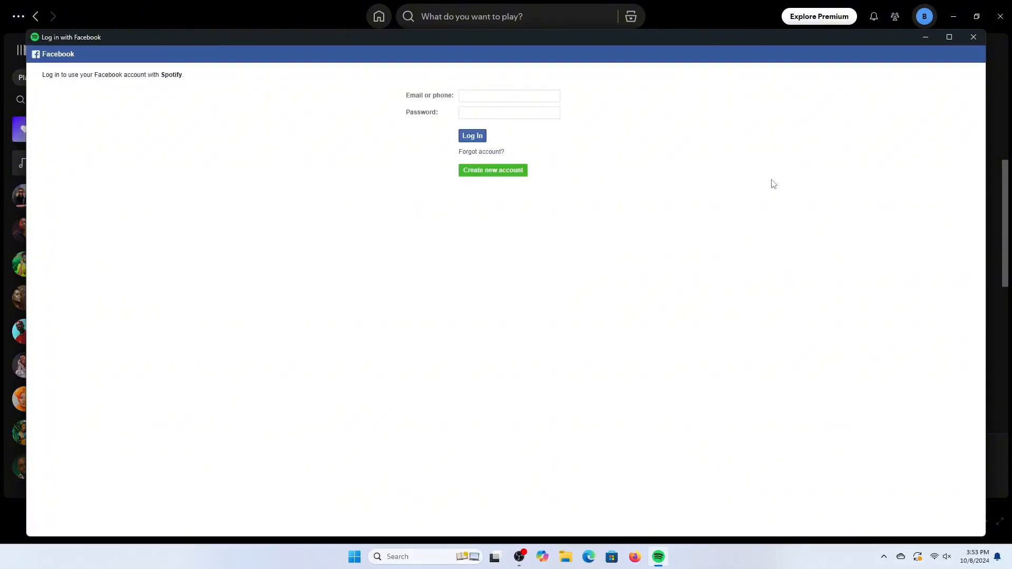
left_click(509, 95)
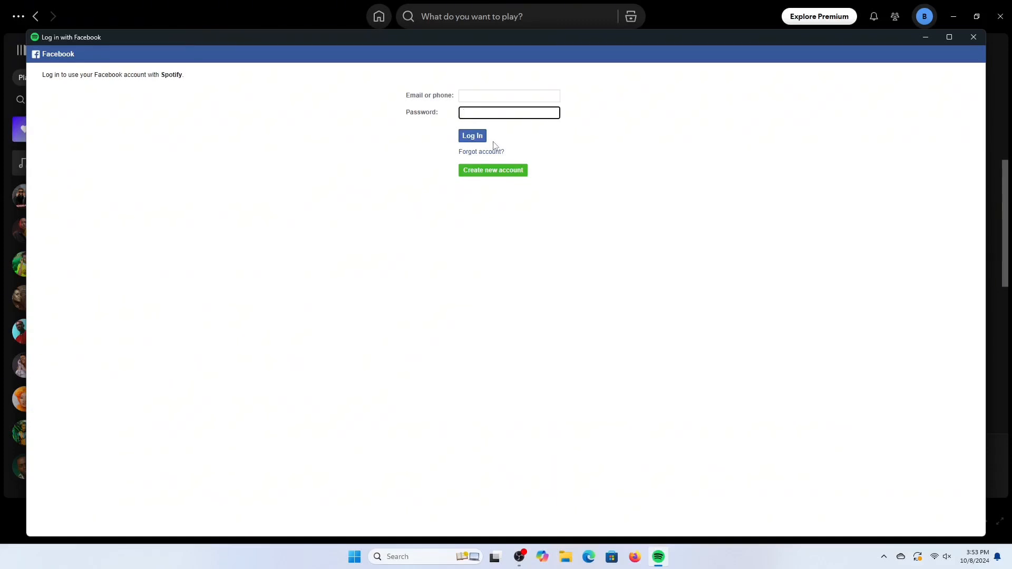
Minimize the 'Log in with Facebook' window, returning to the Social settings
left_click(510, 112)
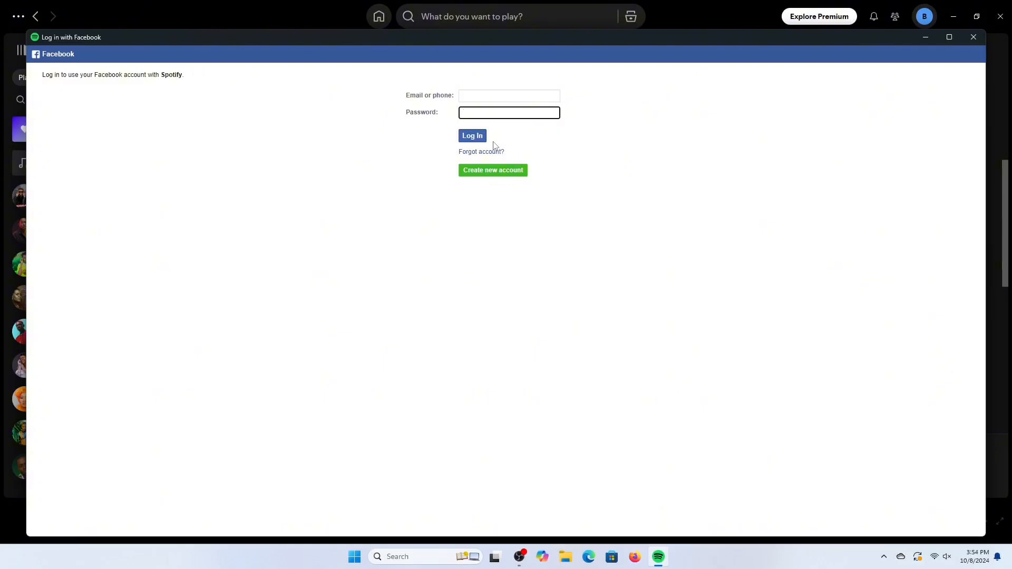
mouse_move(720, 6)
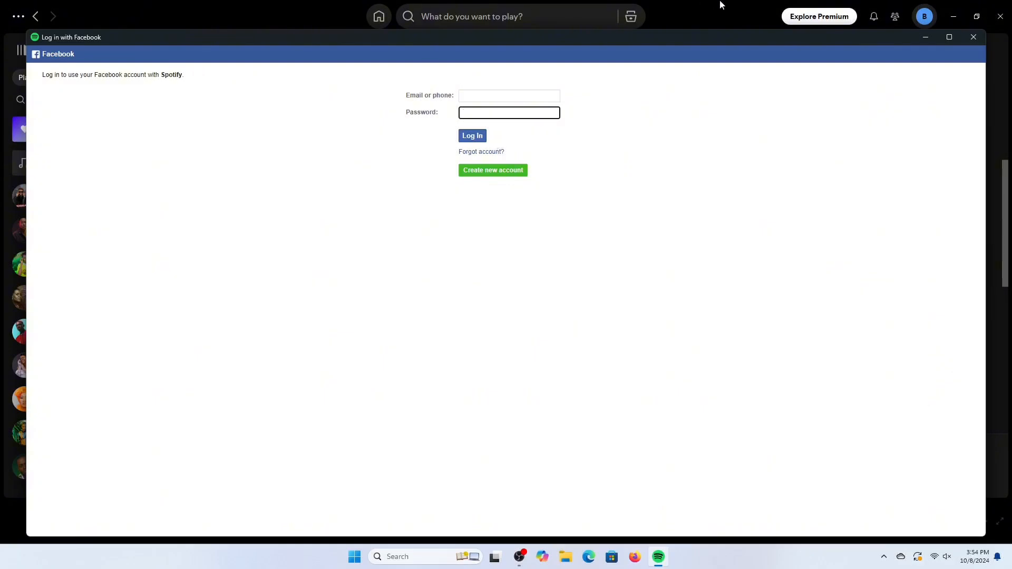
left_click(973, 37)
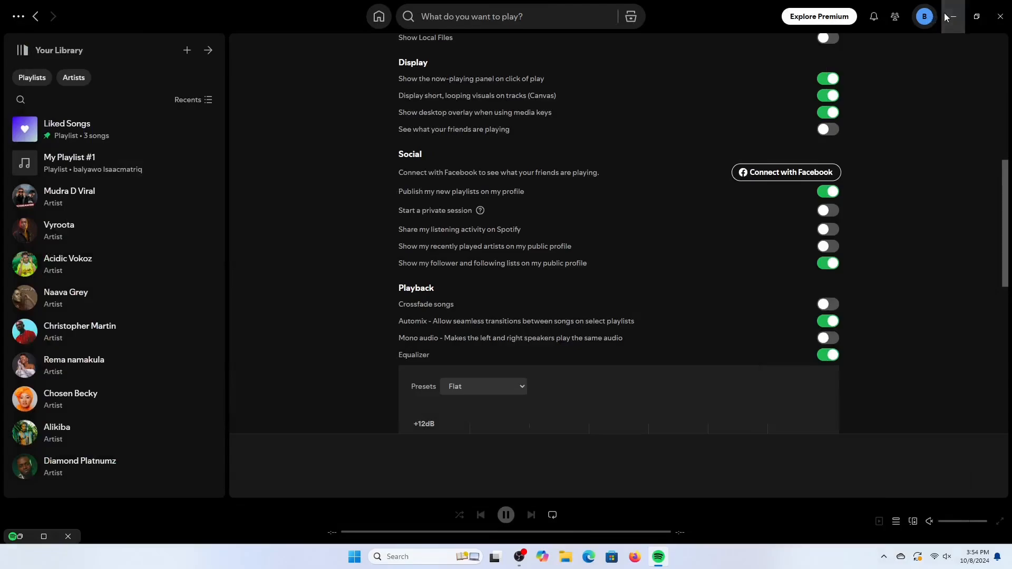